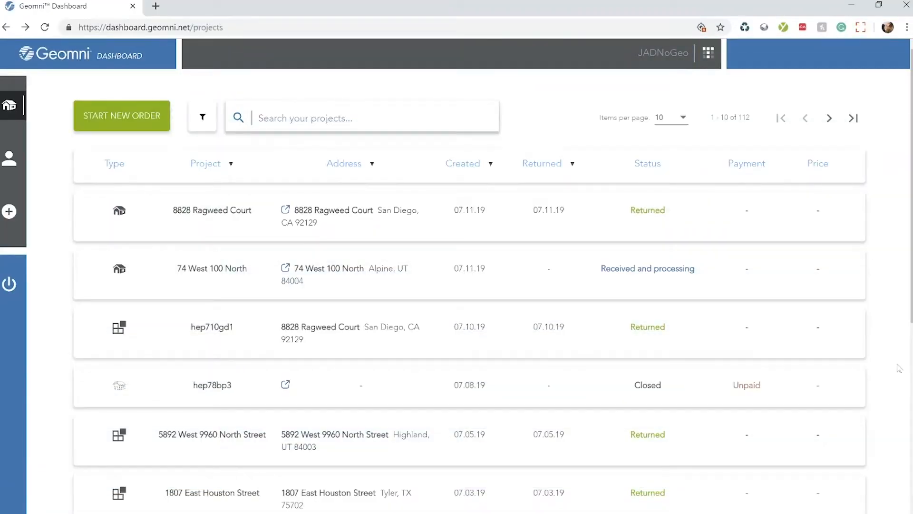
mouse_move(55, 210)
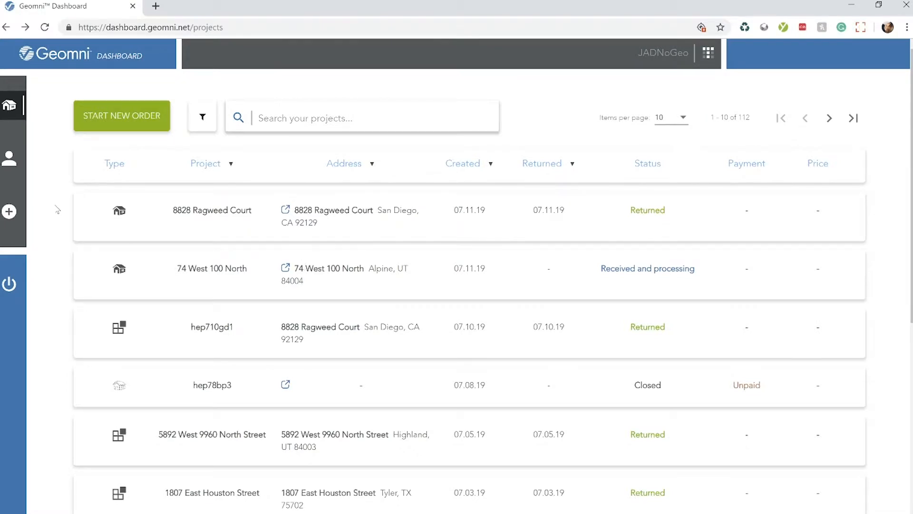
left_click(211, 210)
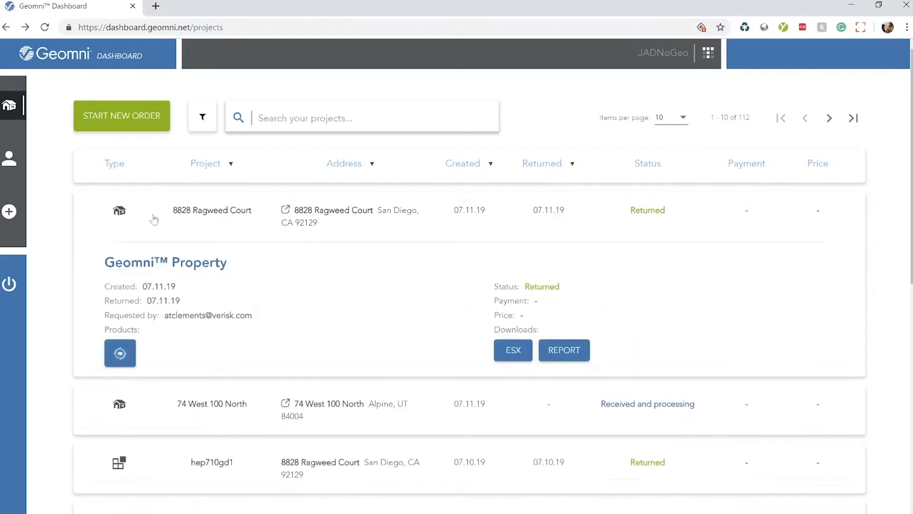
mouse_move(690, 210)
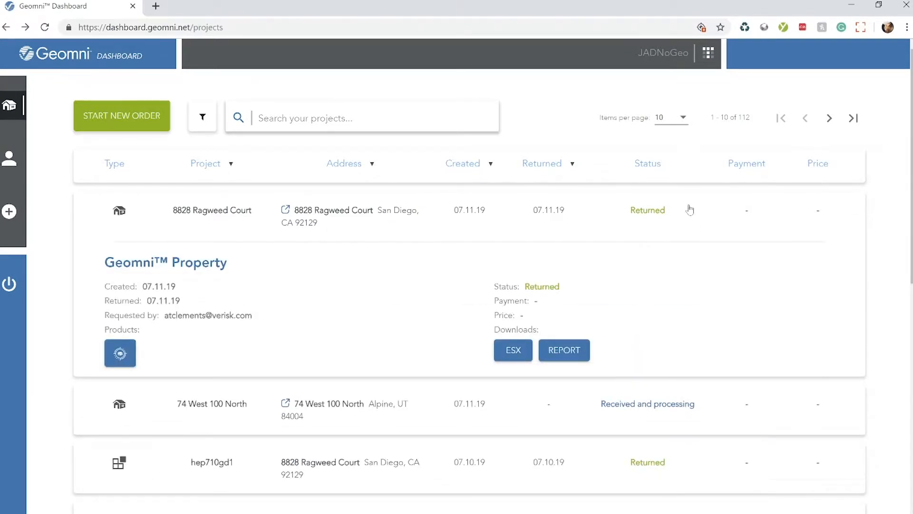
mouse_move(615, 214)
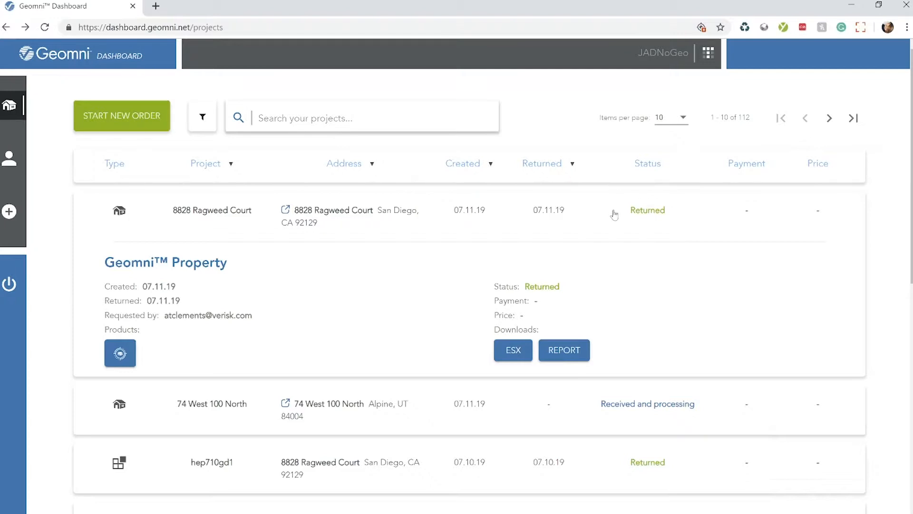
mouse_move(687, 222)
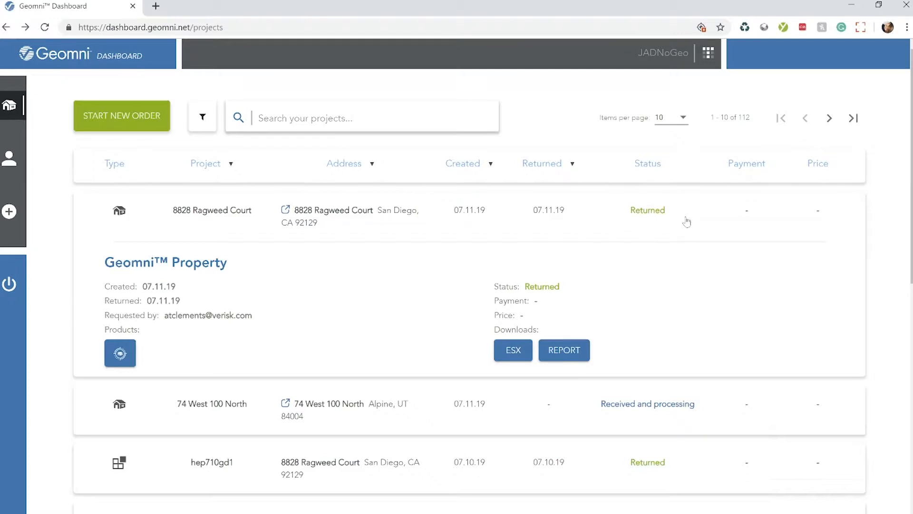
mouse_move(177, 330)
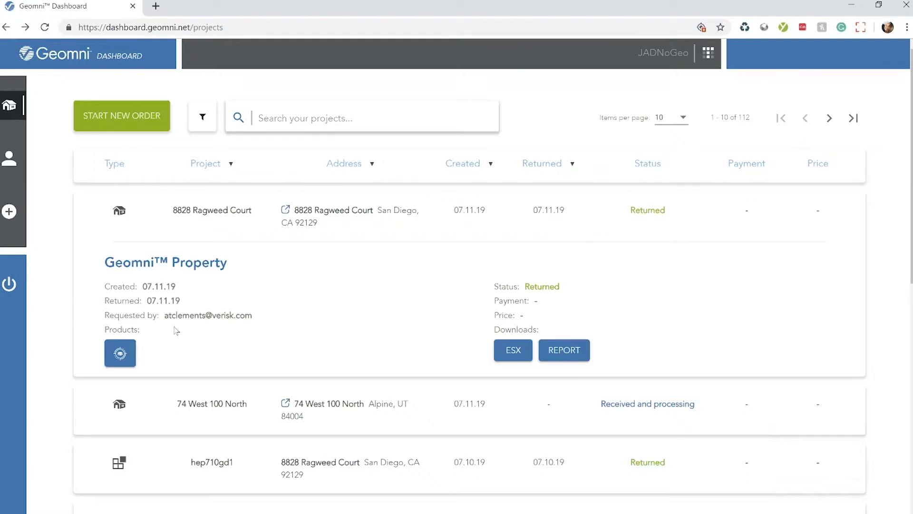
mouse_move(120, 354)
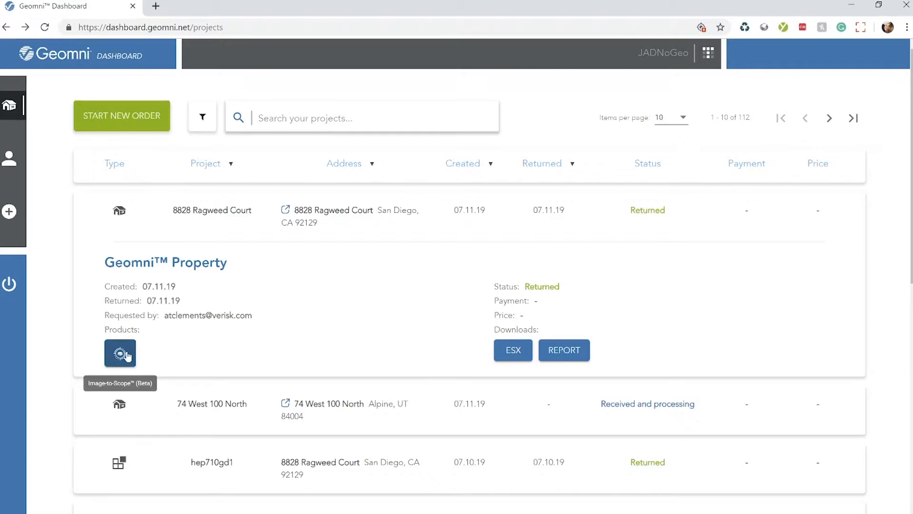
Launch Image-to-Scope for the property and update selections from the roof sketch
left_click(120, 354)
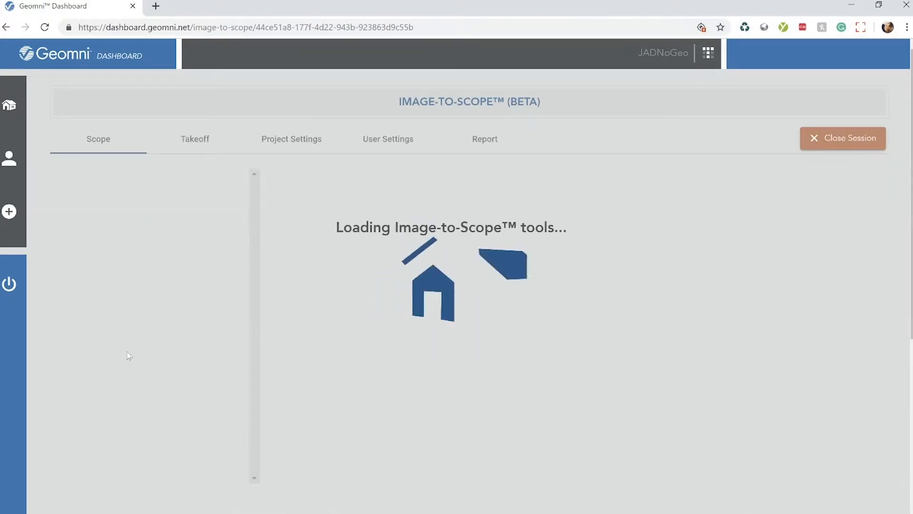
mouse_move(661, 103)
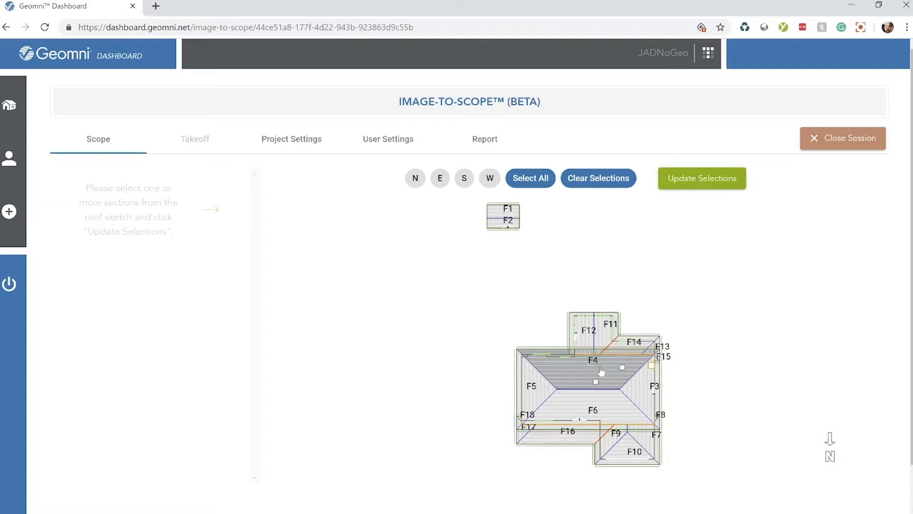
mouse_move(564, 359)
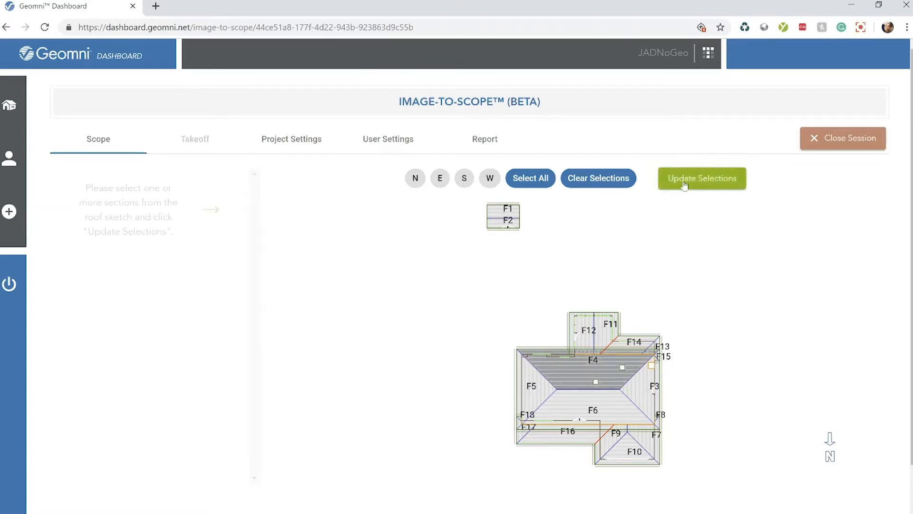
left_click(701, 177)
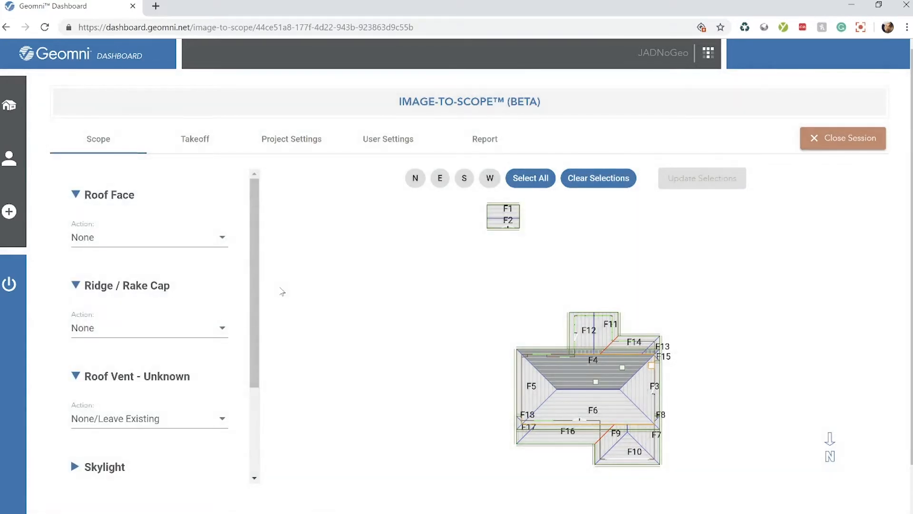
mouse_move(505, 265)
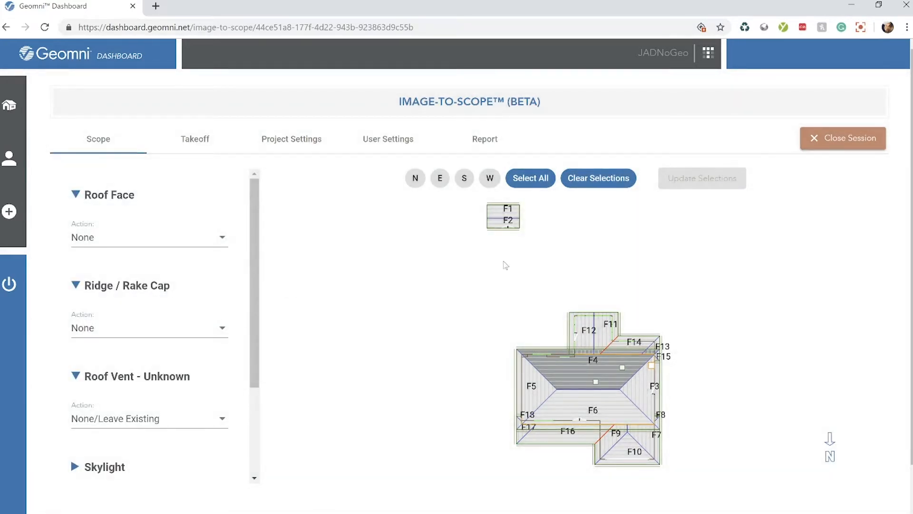
Select all roof sections and set Roof Face to replace with 3-Tab 25-year composition
left_click(530, 178)
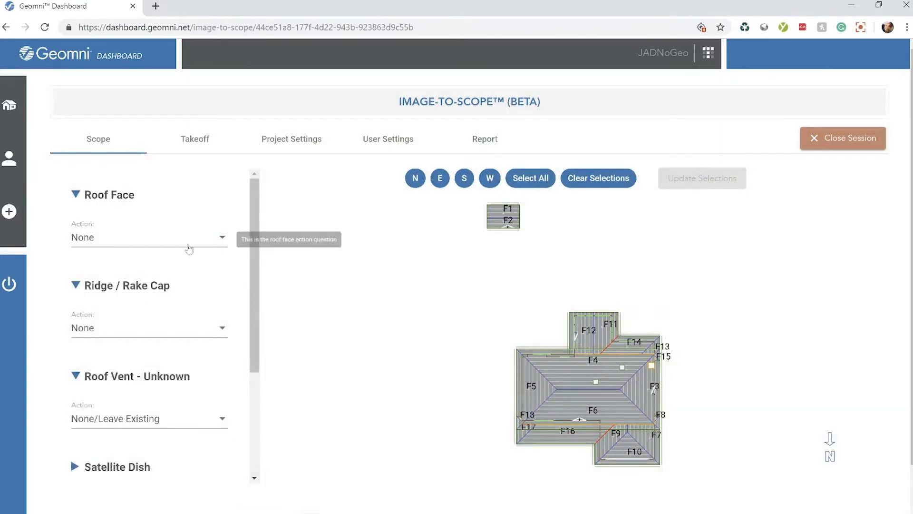
left_click(148, 236)
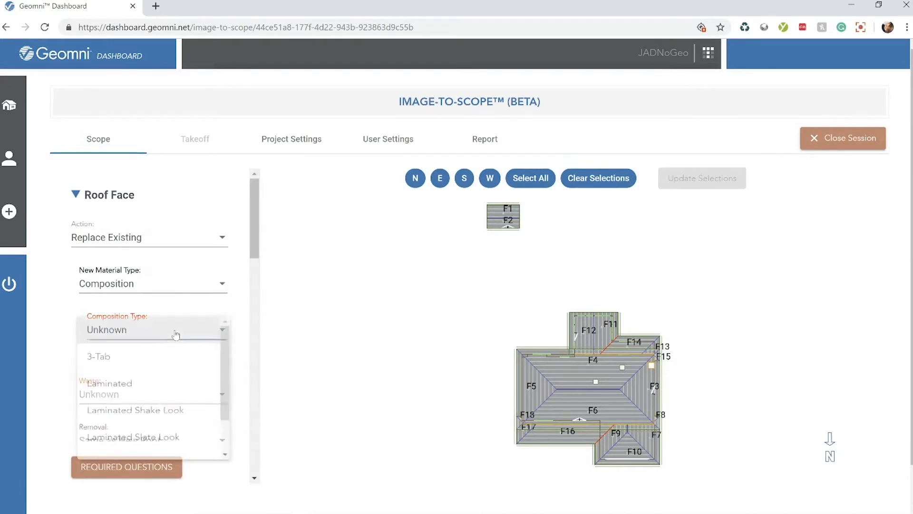
left_click(98, 357)
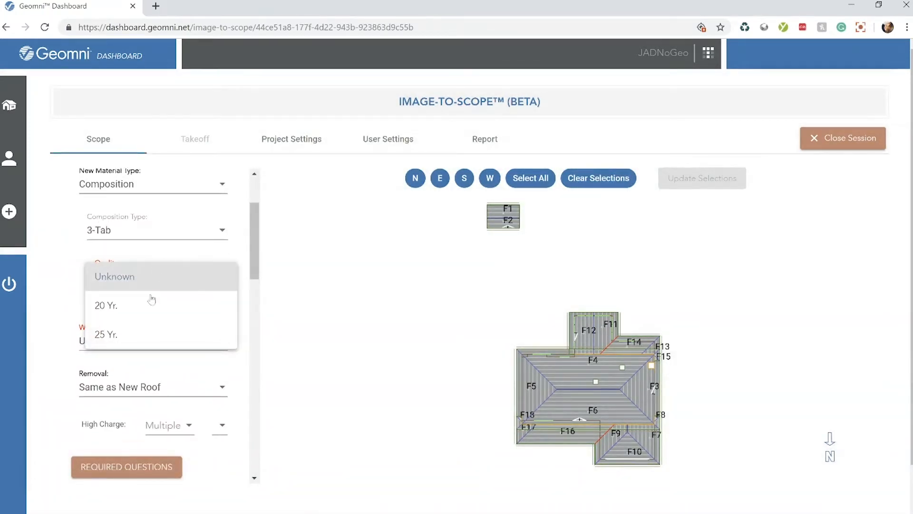
left_click(106, 334)
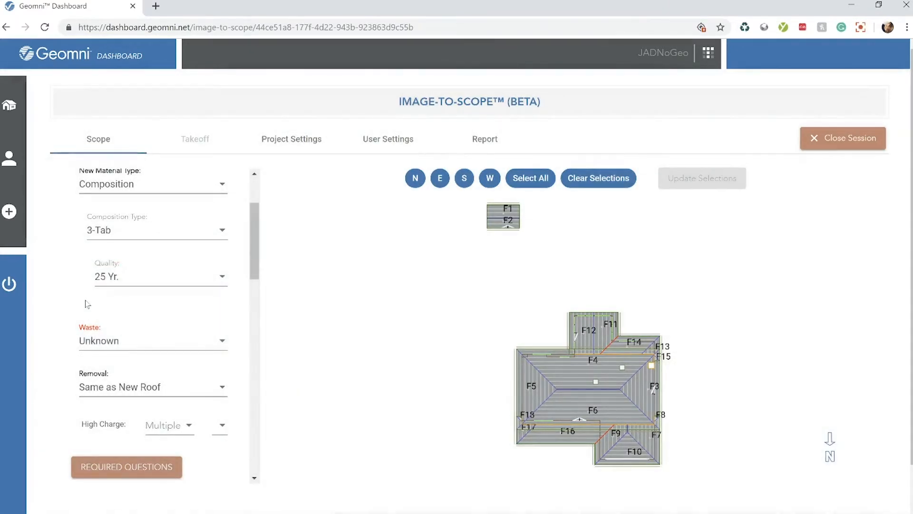
Set felt underlayment to 15 Pounds with no double layer and 15 waste
left_click(153, 340)
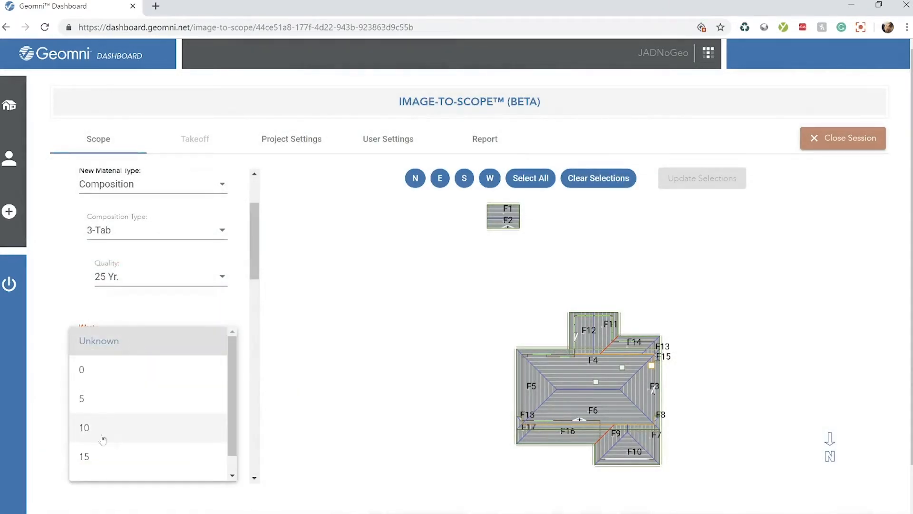
scroll("down", 3)
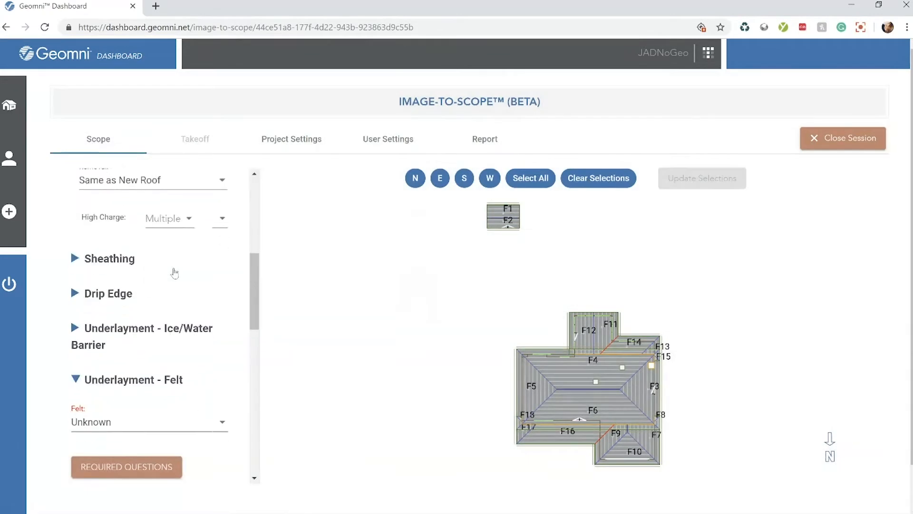
left_click(148, 422)
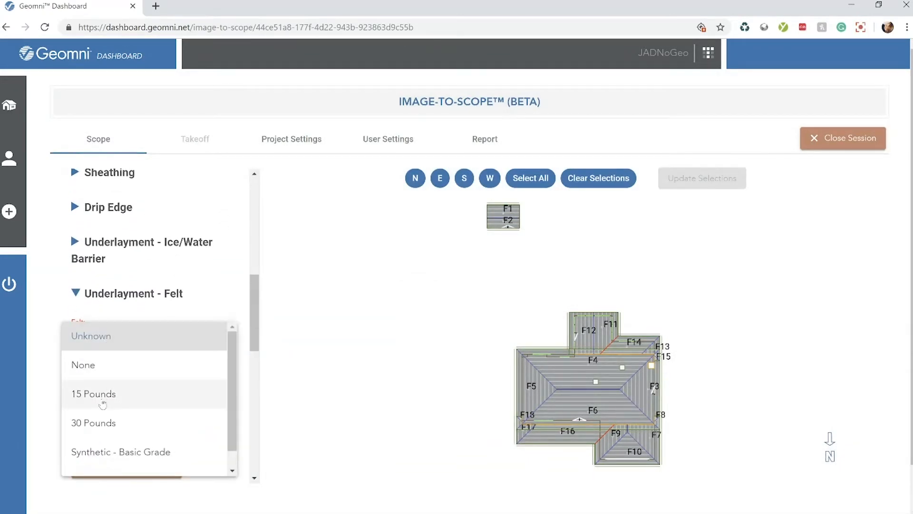
left_click(93, 394)
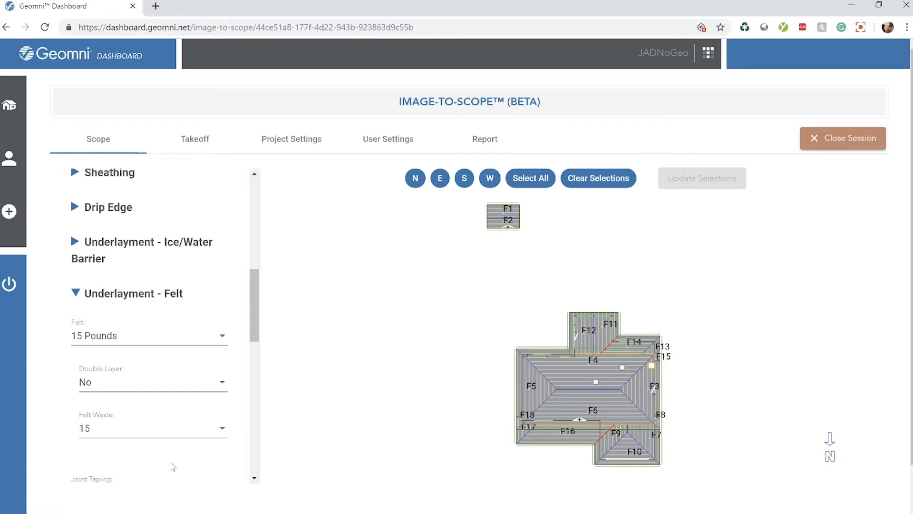
mouse_move(307, 180)
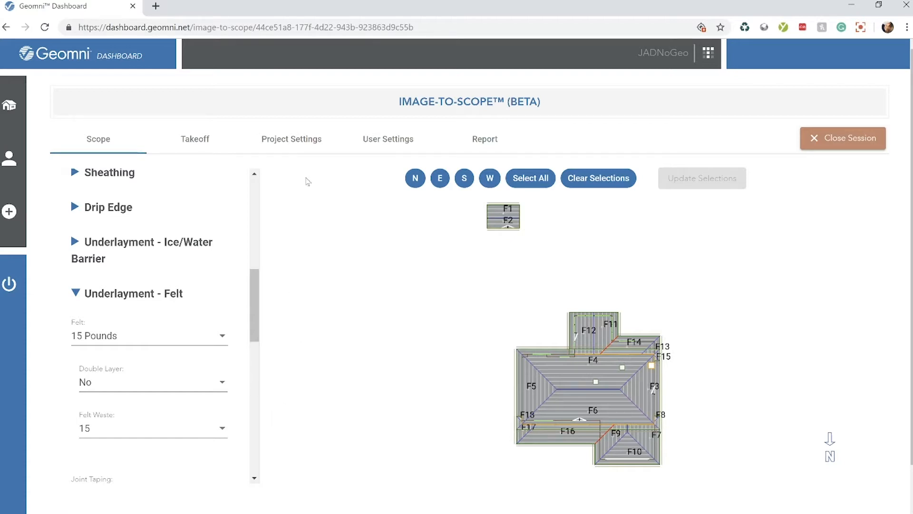
mouse_move(216, 145)
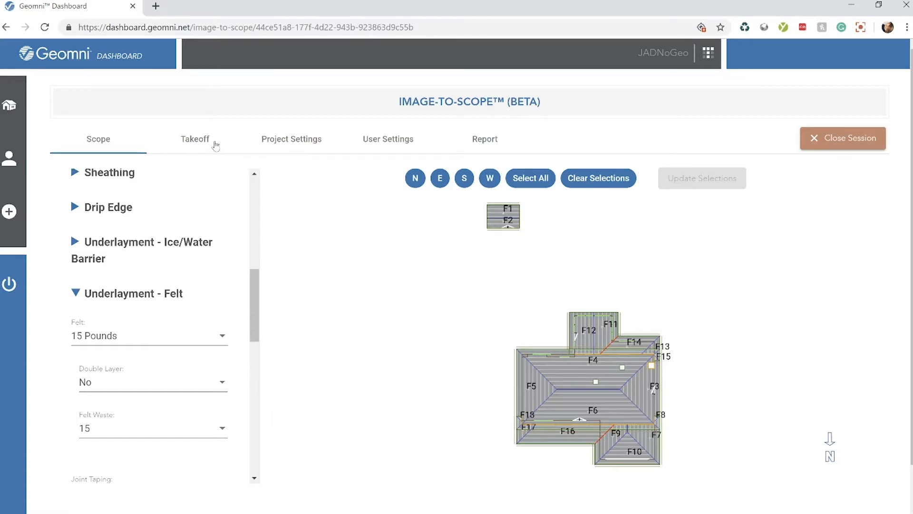
Review takeoff line items totalling $16,884.89 and download the estimate as CSV
left_click(194, 139)
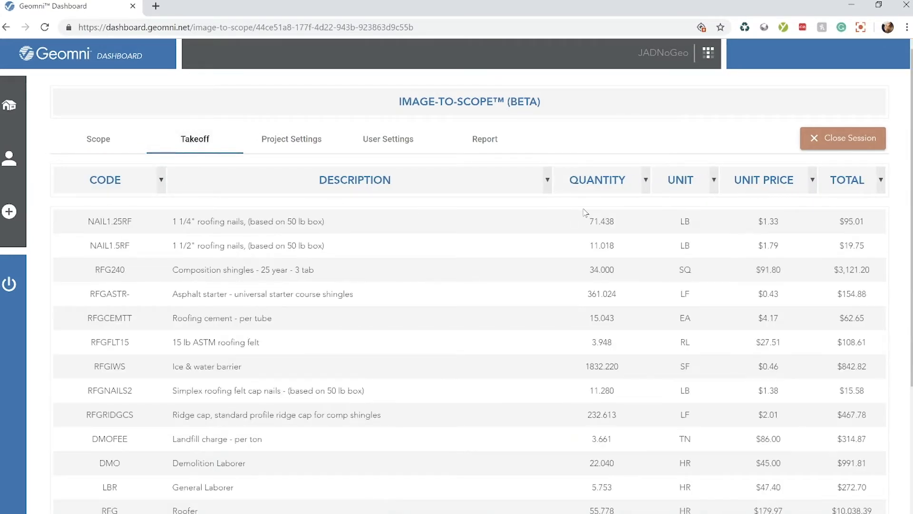
scroll("down", 3)
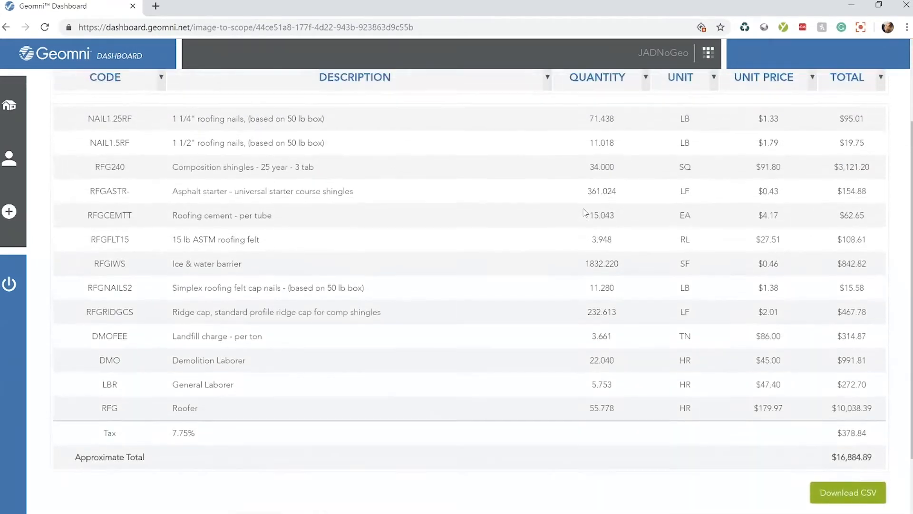
scroll("down", 3)
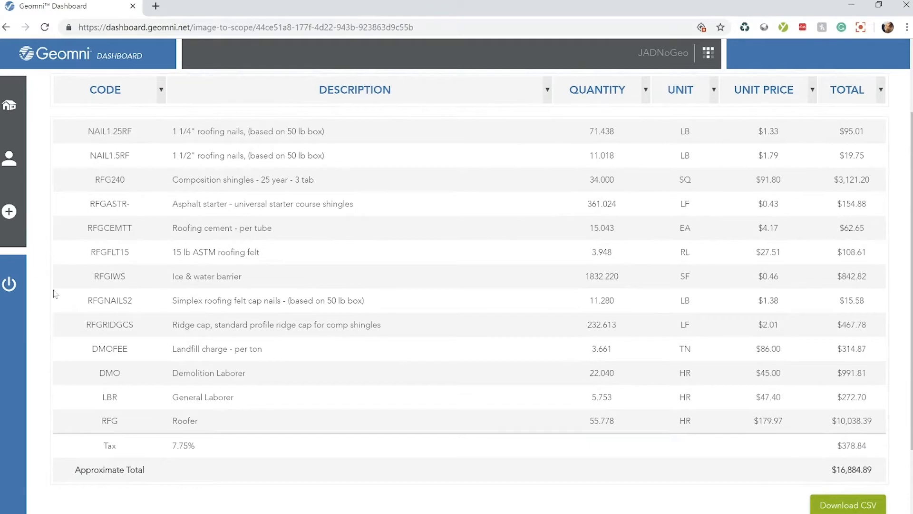
mouse_move(434, 303)
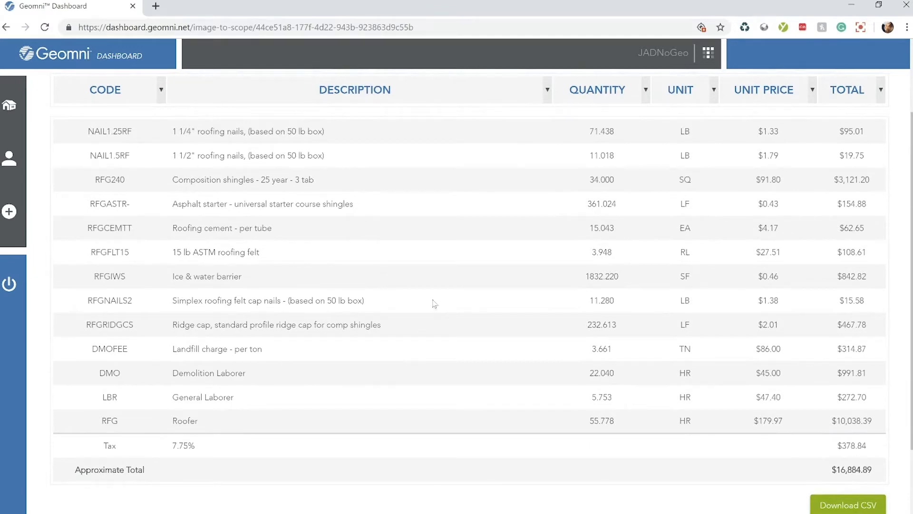
mouse_move(700, 259)
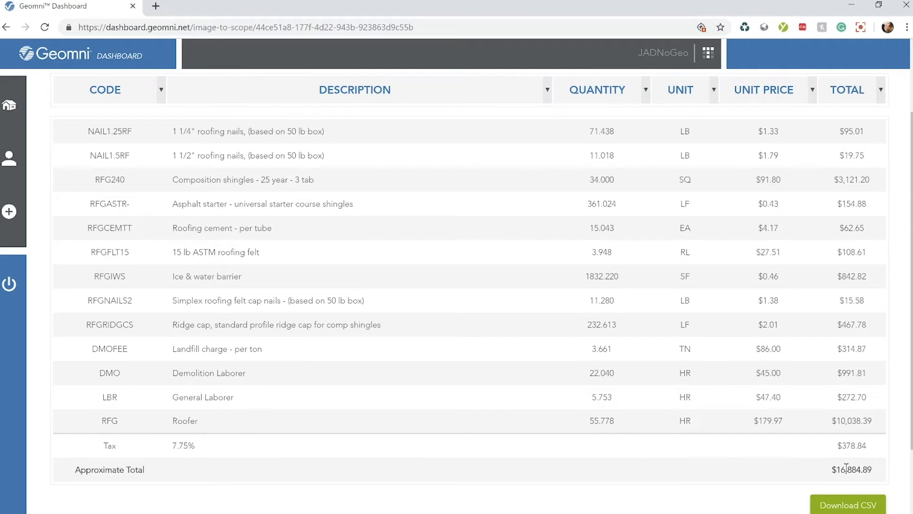
mouse_move(703, 438)
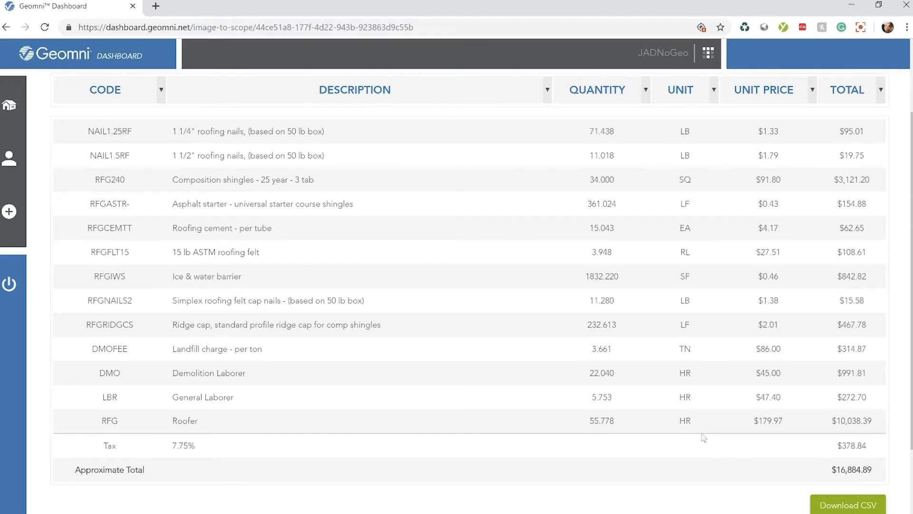
scroll("down", 3)
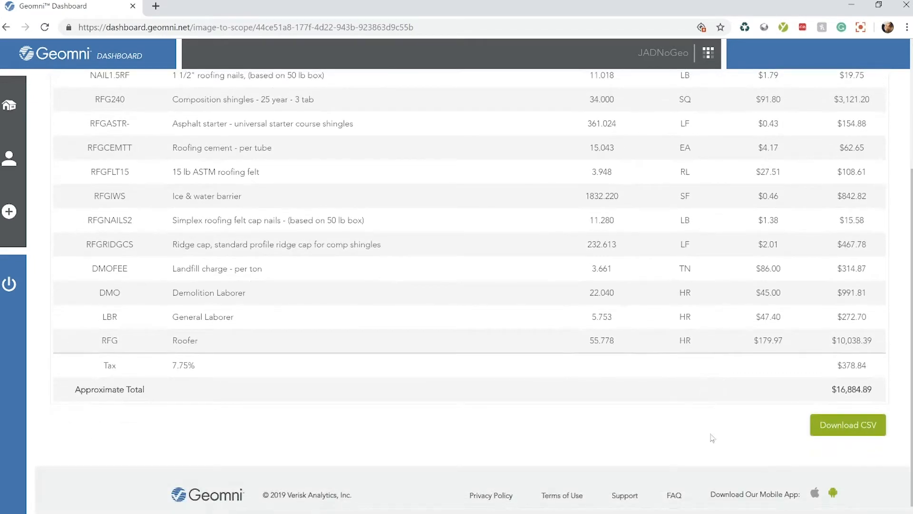
mouse_move(848, 426)
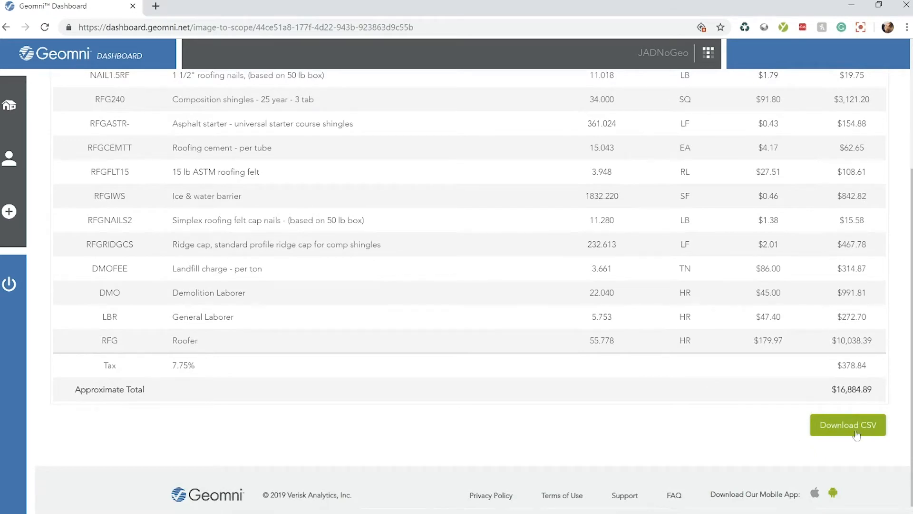
left_click(847, 425)
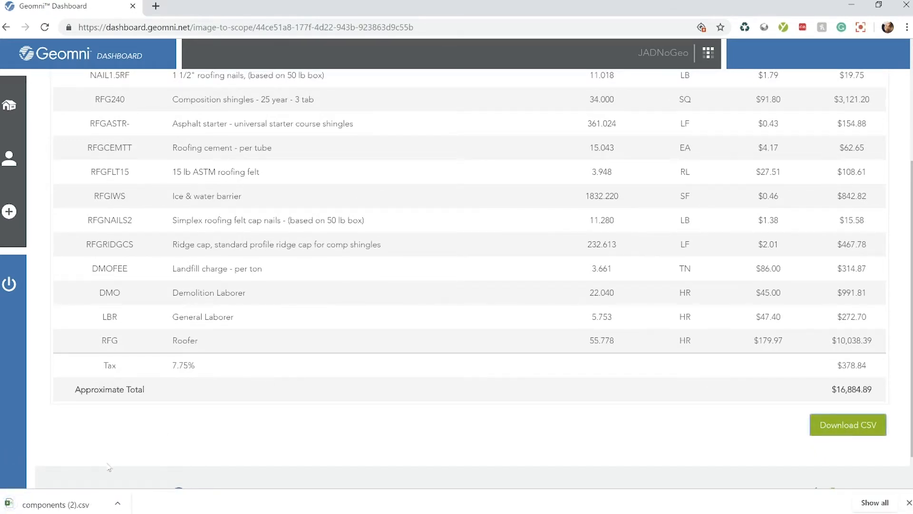
left_click(58, 504)
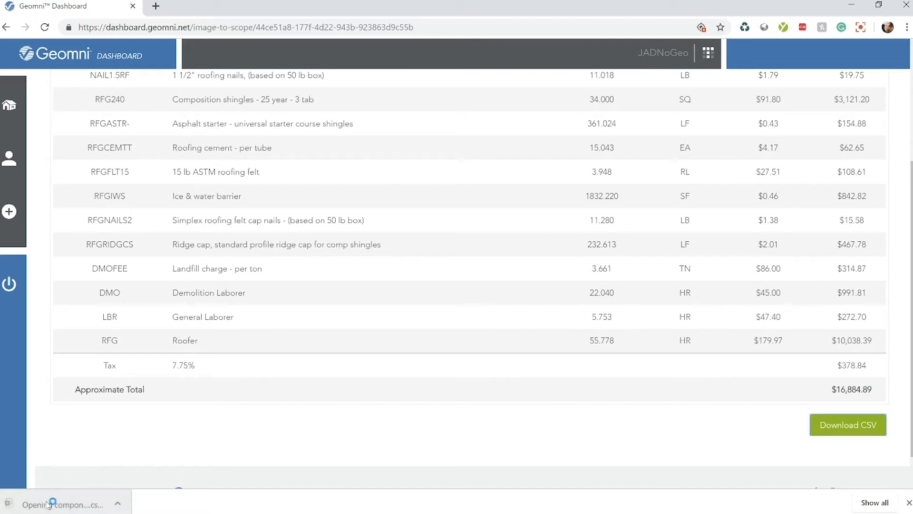